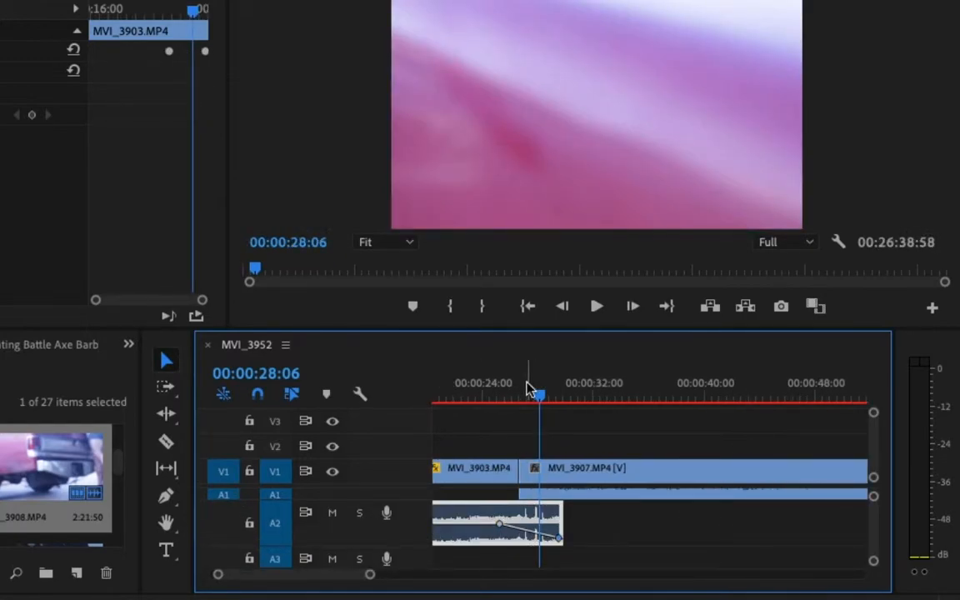
- Position the playhead along the MVI_3952 sequence with the Effects panel showing
left_click(597, 306)
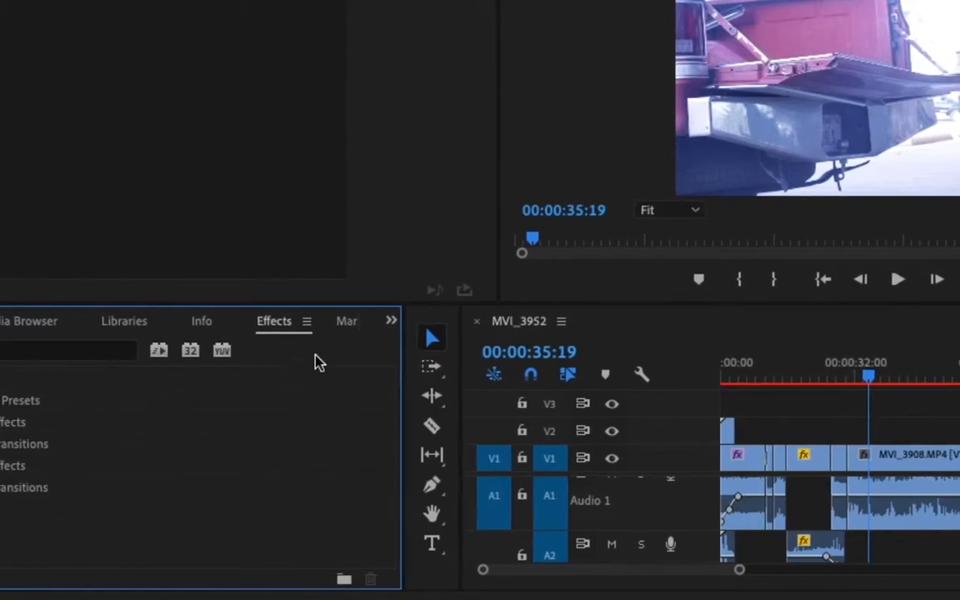
- Show the Video Effects list to reach Lumetri Color for the new Adjustment Layer
left_click(327, 570)
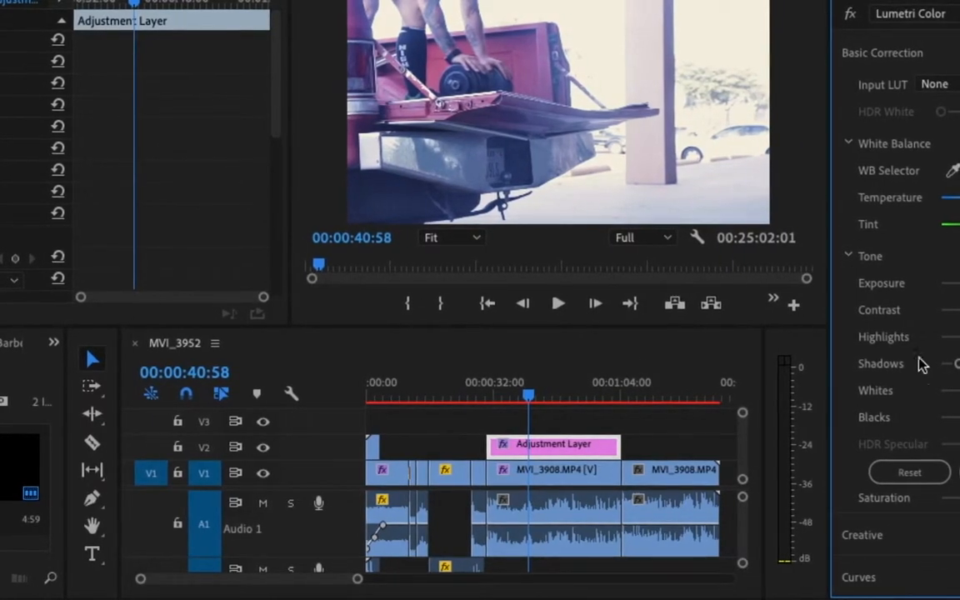
scroll("down", 3)
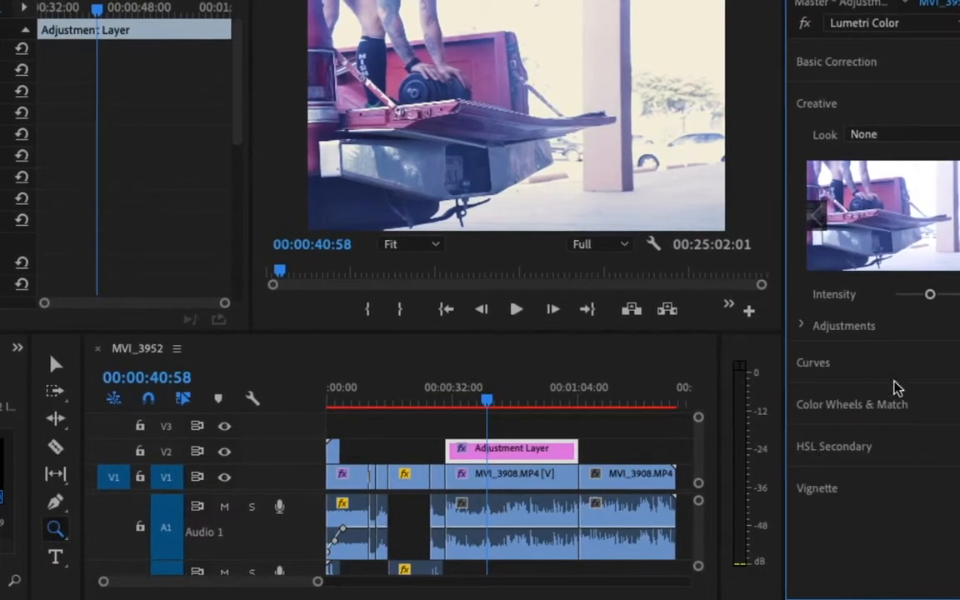
left_click(836, 60)
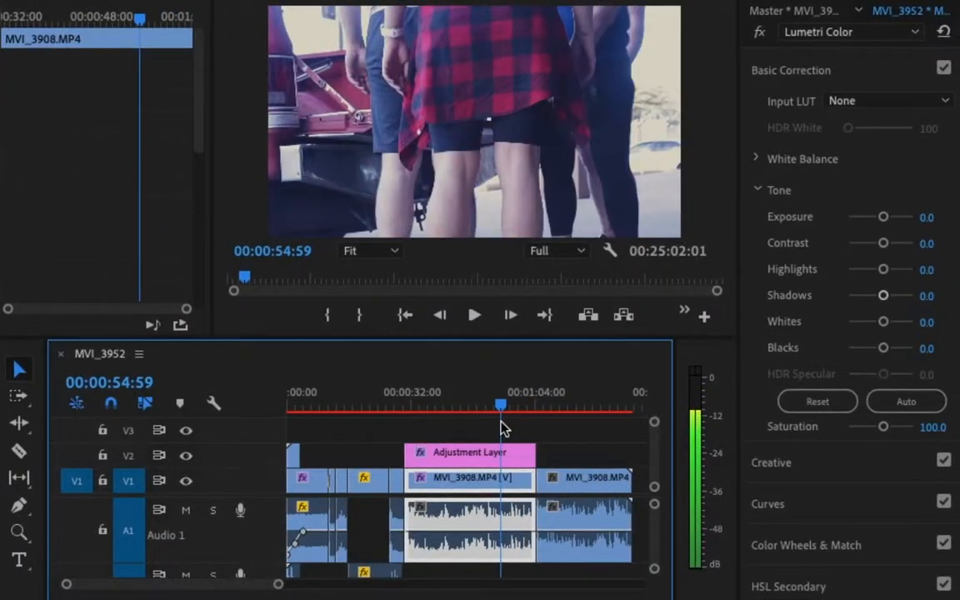
left_click(473, 314)
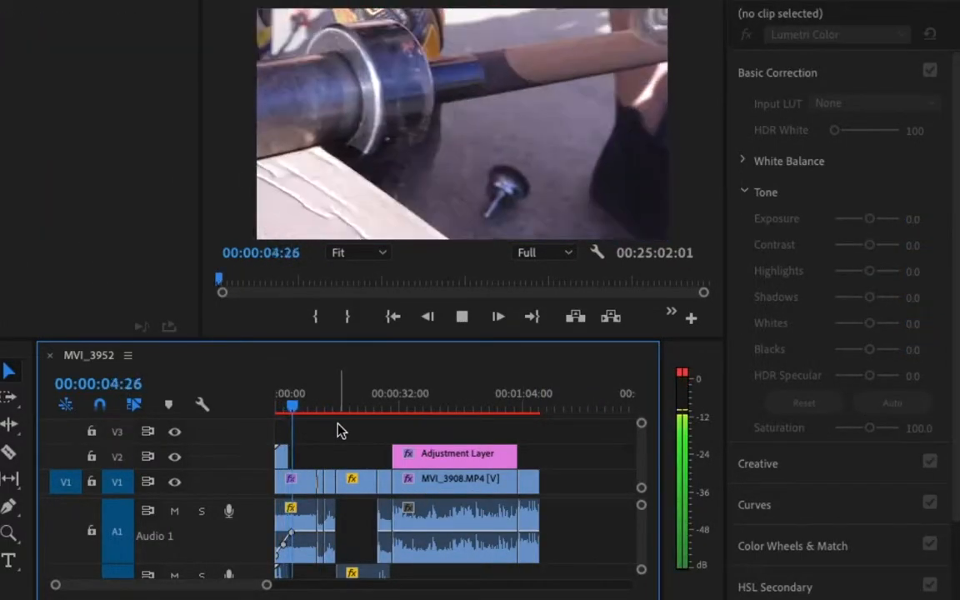
- Tone the adjustment layer: Contrast -7.7, Shadows -40, Whites -47.7, Blacks 23.1
left_click(329, 408)
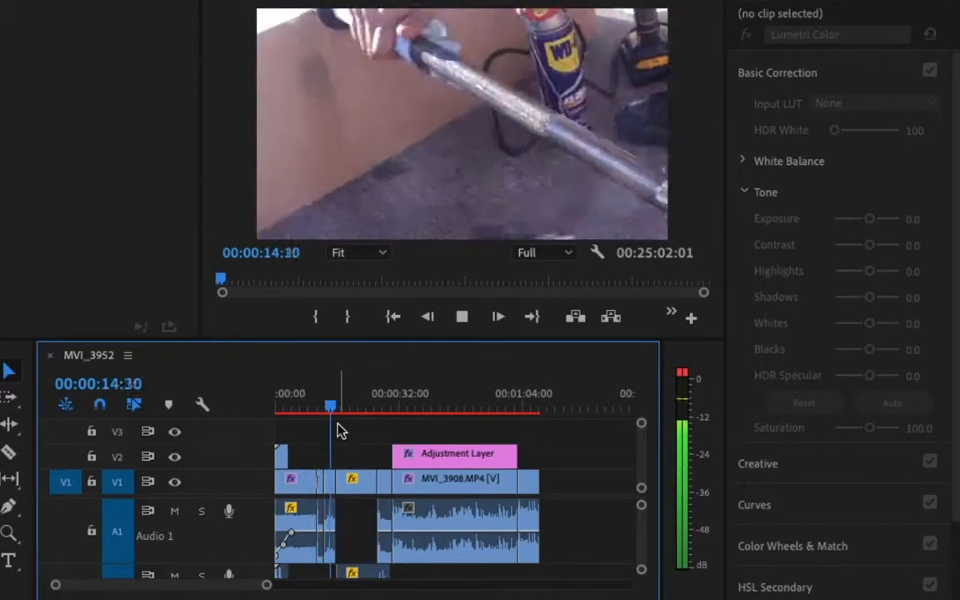
left_click(370, 408)
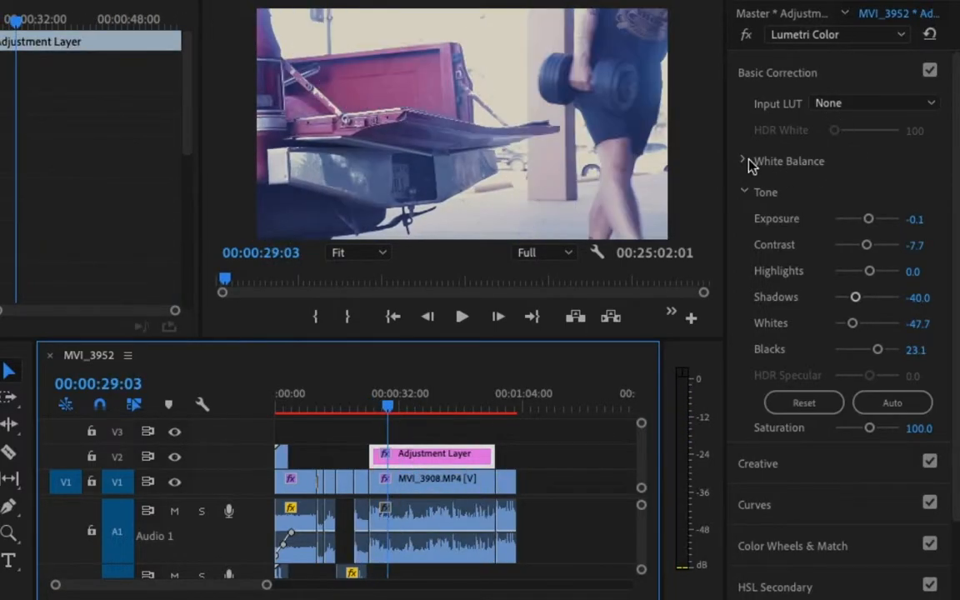
left_click(448, 409)
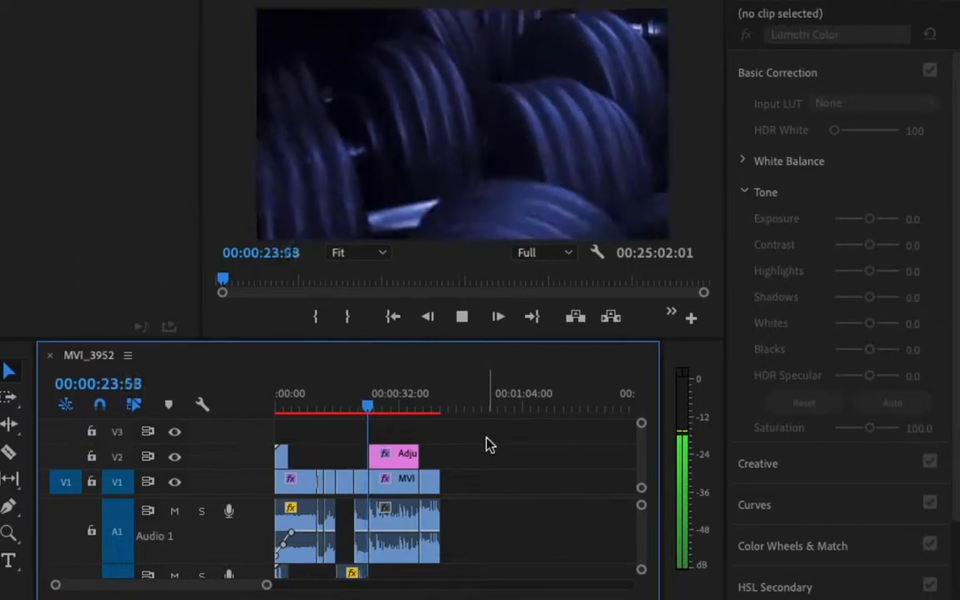
left_click(426, 408)
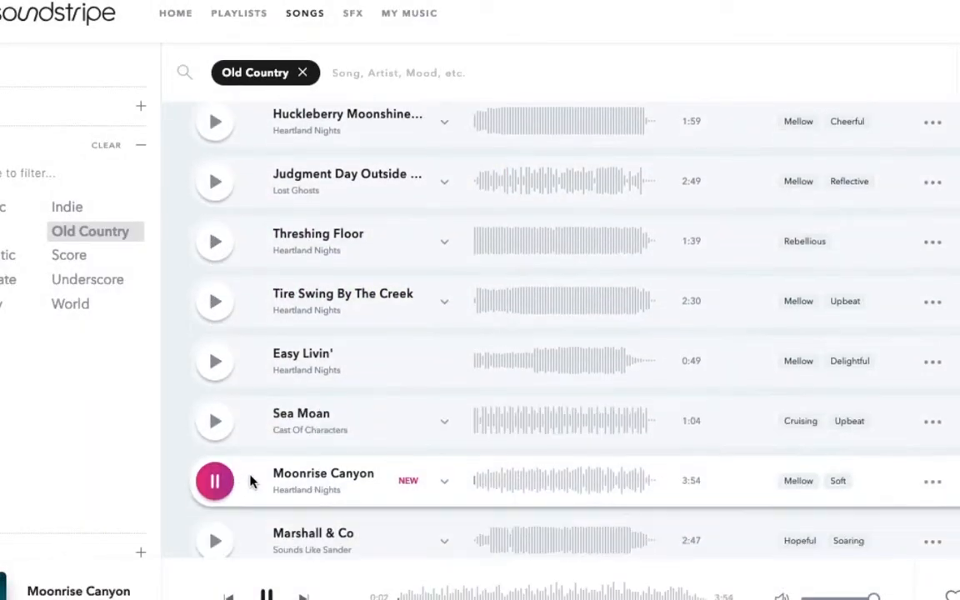
- Preview Ballad Of A Leavin' Man in the Old Country results, then show the My Music Favorites list
left_click(213, 540)
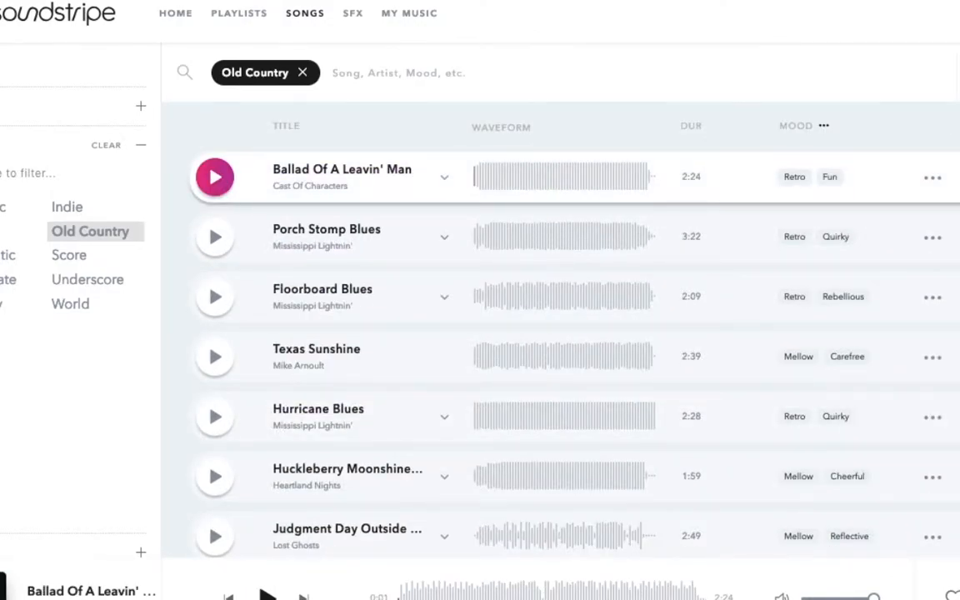
left_click(410, 14)
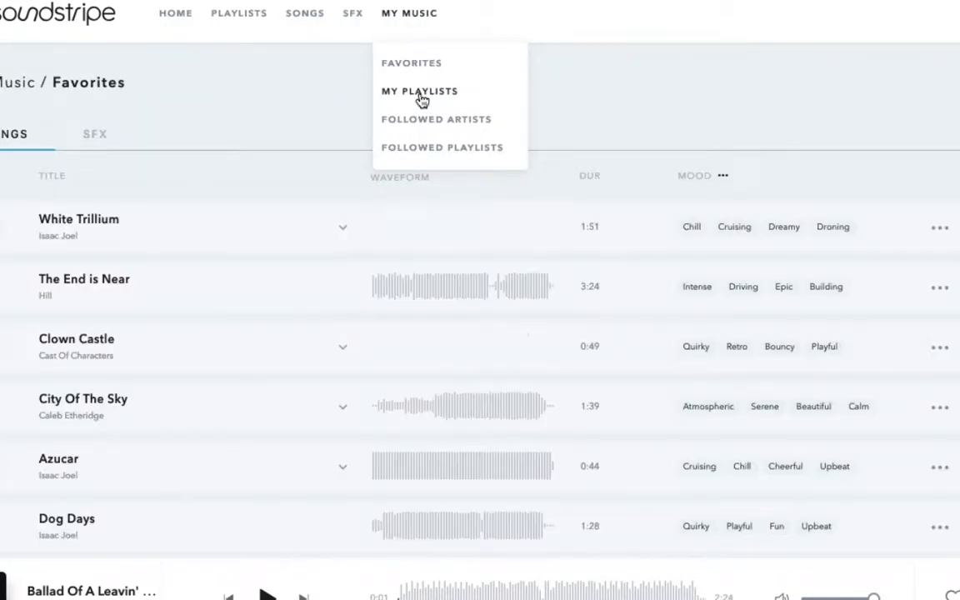